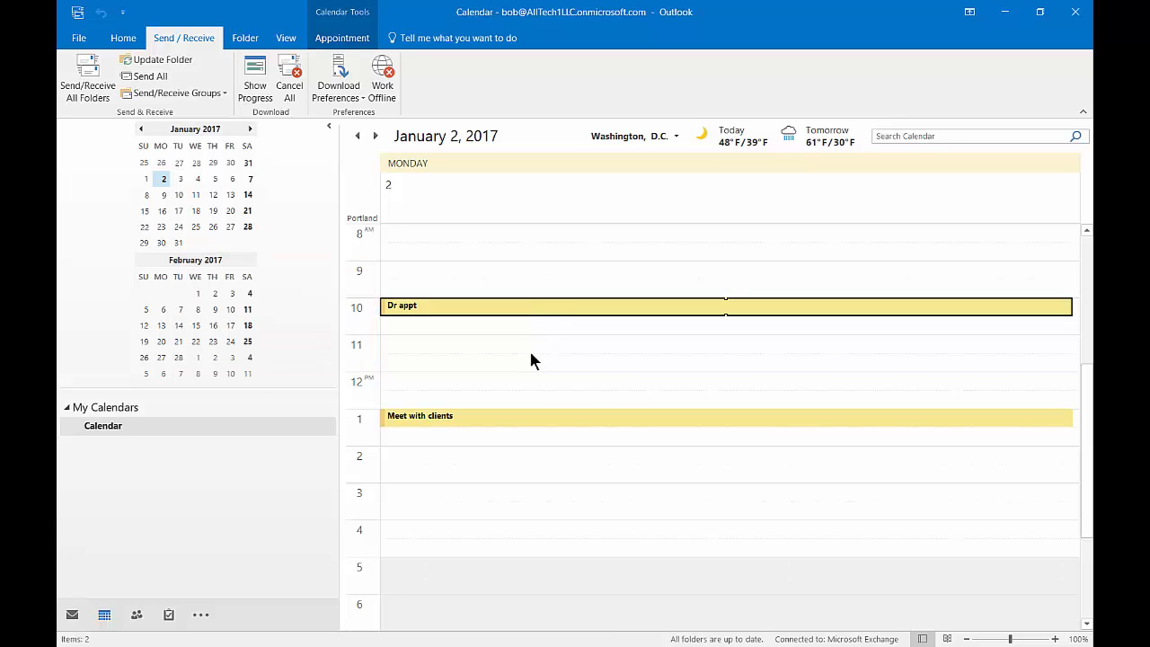
{"action": "mouse_move", "coordinate": [538, 381]}
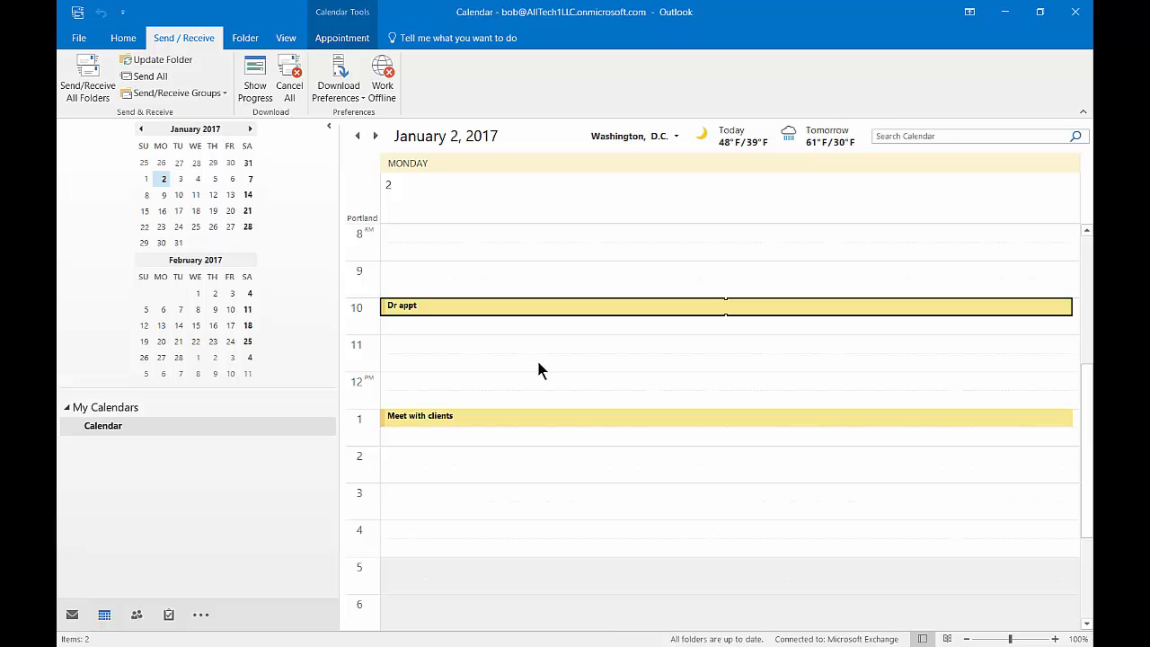
{"action": "mouse_move", "coordinate": [476, 261]}
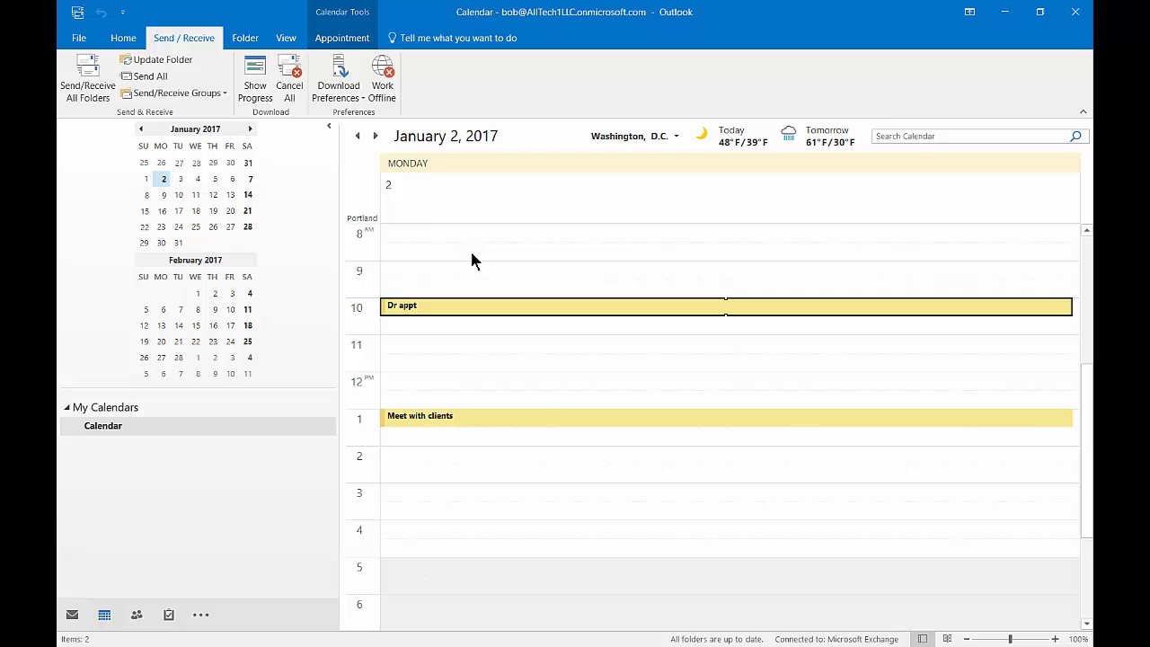
Step: Open the View tab for the January 2, 2017 Day view
{"action": "left_click", "coordinate": [286, 38]}
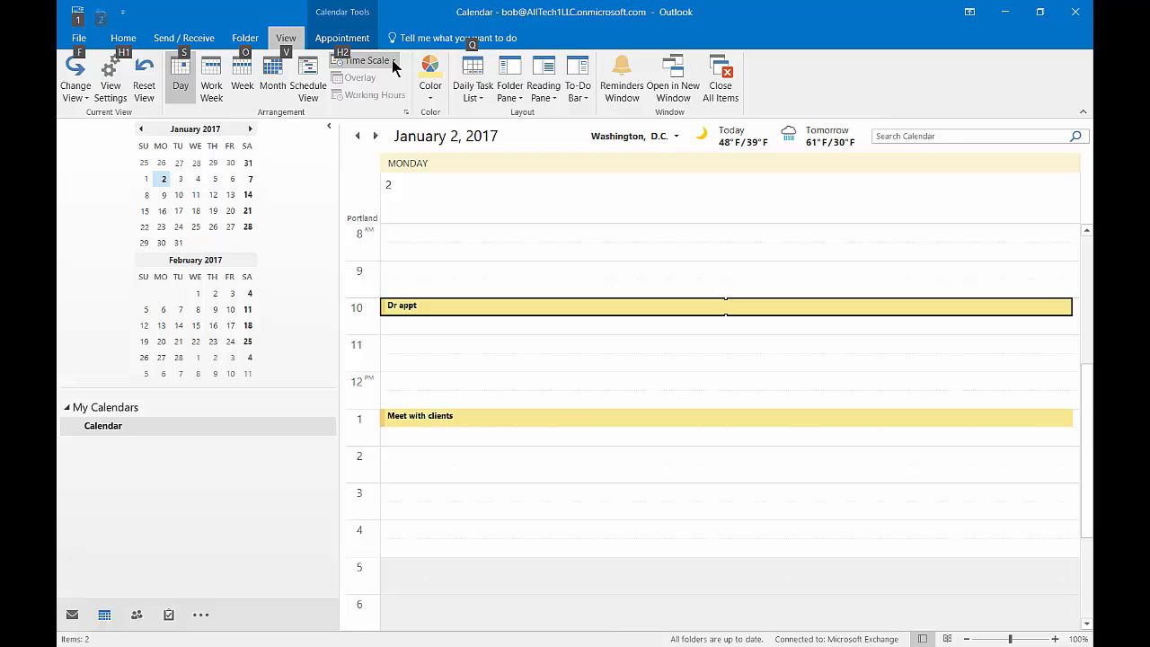
Step: Set the Day view time scale to 60 minutes
{"action": "left_click", "coordinate": [365, 60]}
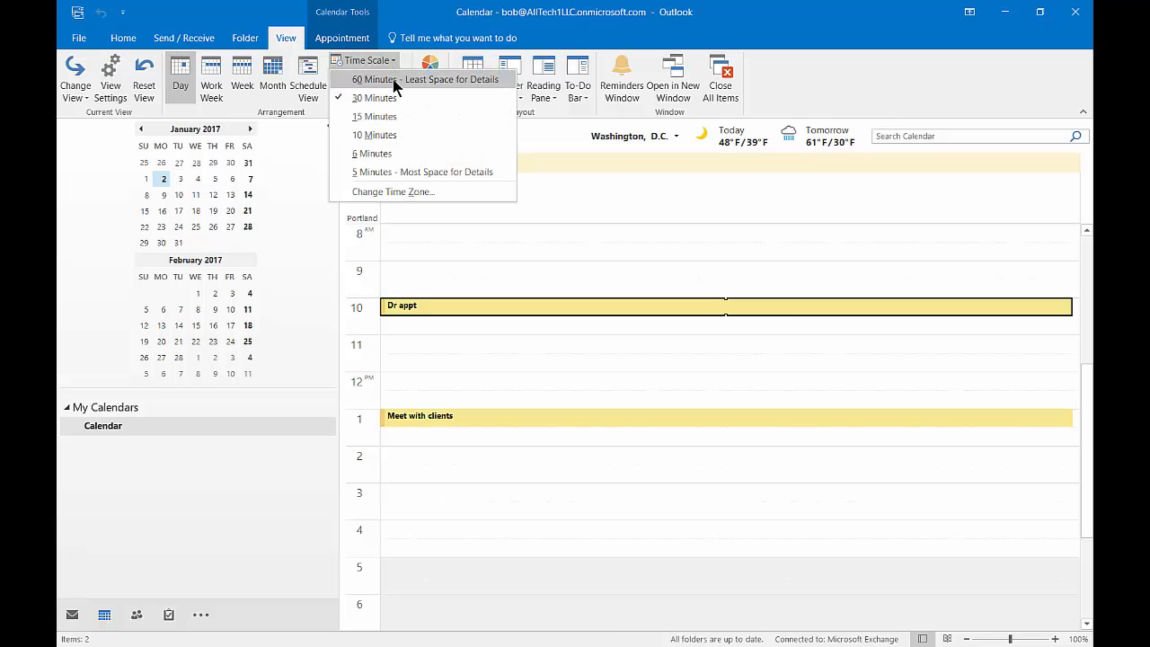
{"action": "mouse_move", "coordinate": [372, 79]}
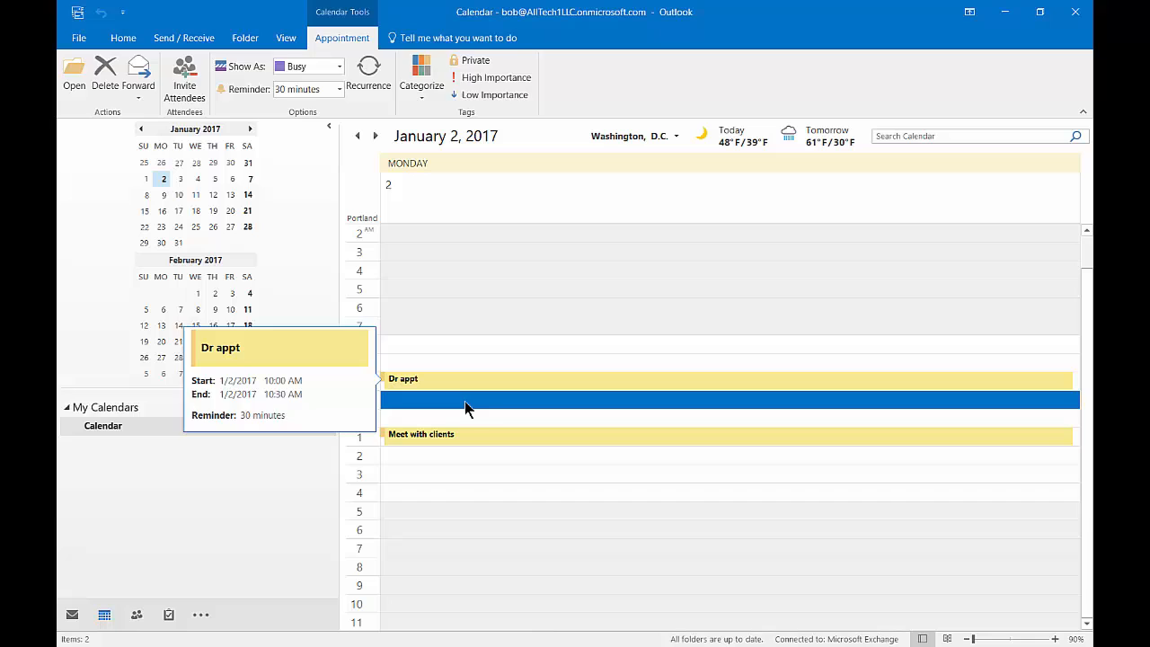
{"action": "left_click", "coordinate": [123, 38]}
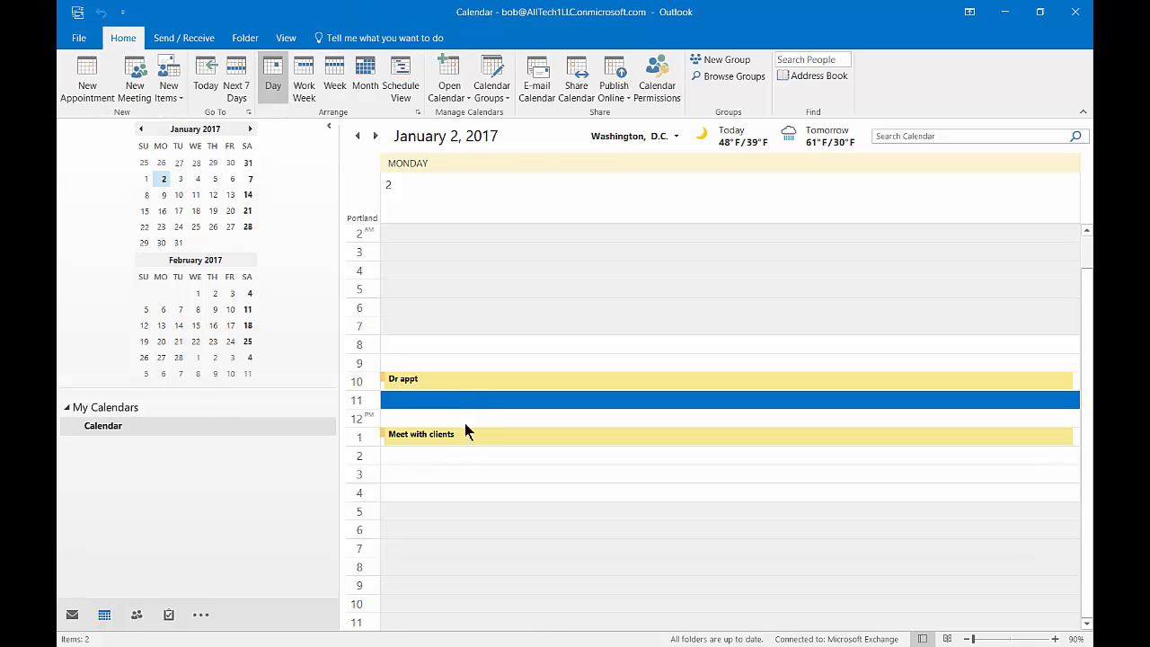
{"action": "mouse_move", "coordinate": [452, 341]}
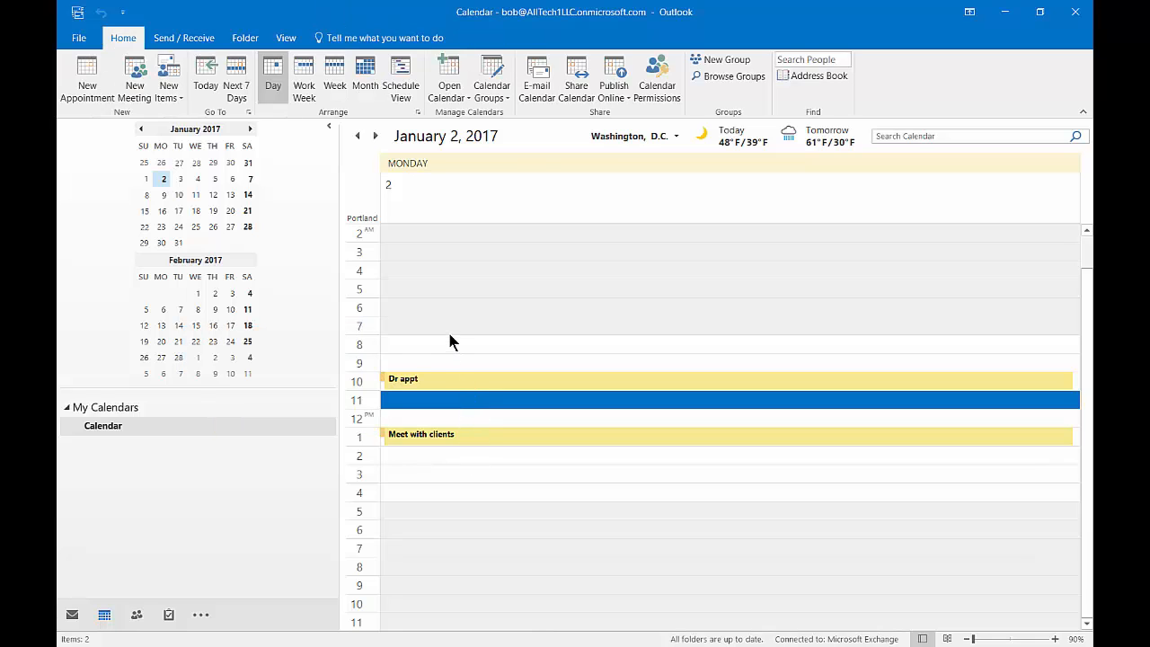
{"action": "left_click", "coordinate": [286, 38]}
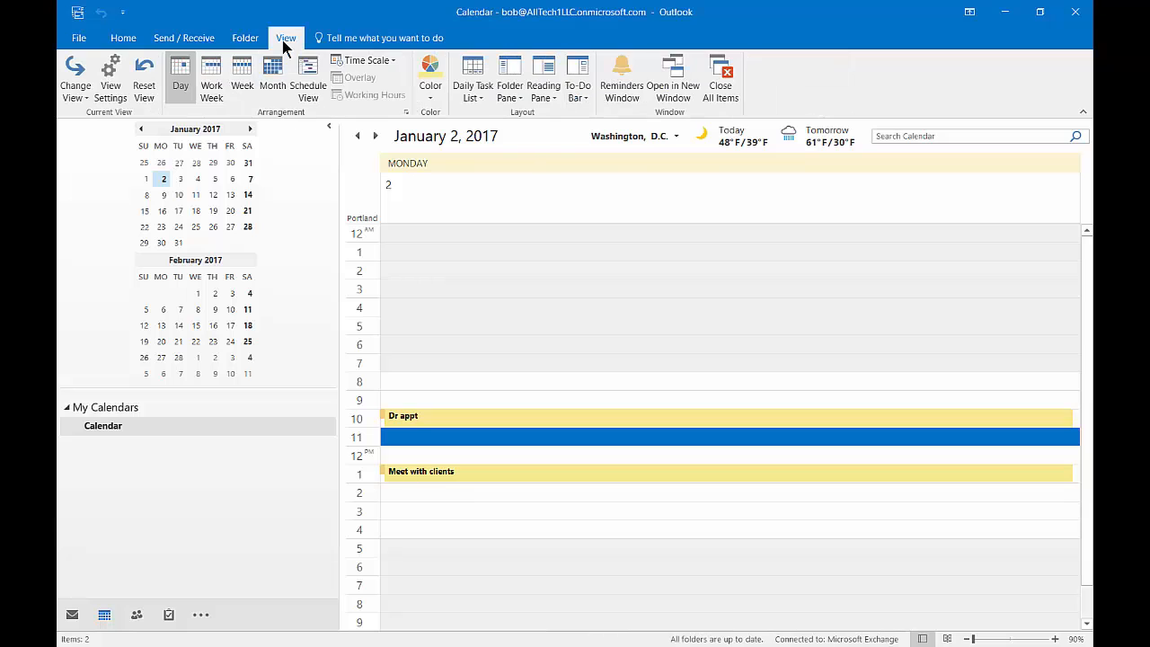
Step: Set the time scale to 15 minutes and scroll down to the morning appointments
{"action": "left_click", "coordinate": [363, 60]}
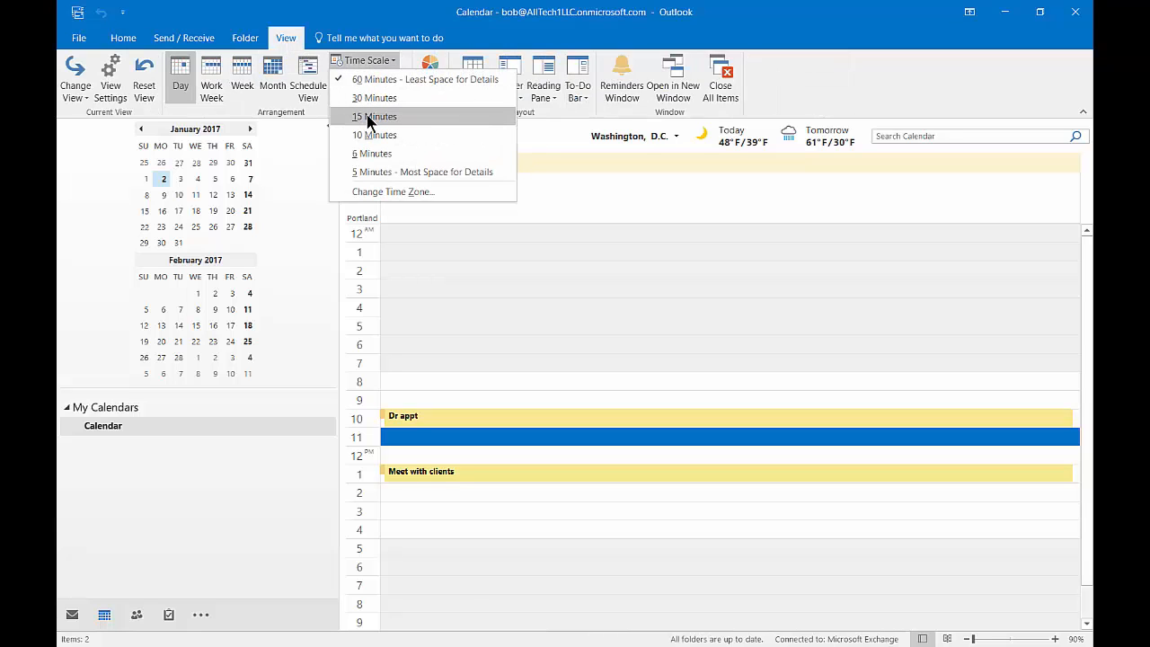
{"action": "left_click", "coordinate": [374, 116]}
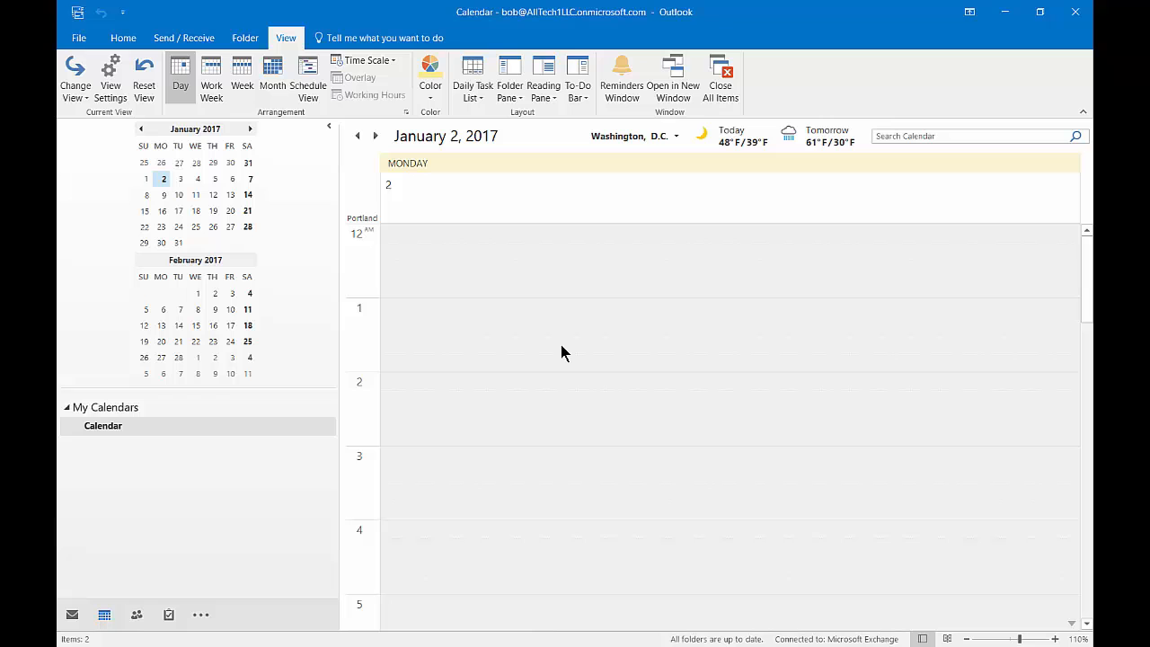
{"action": "scroll", "scroll_direction": "down", "scroll_amount": 3}
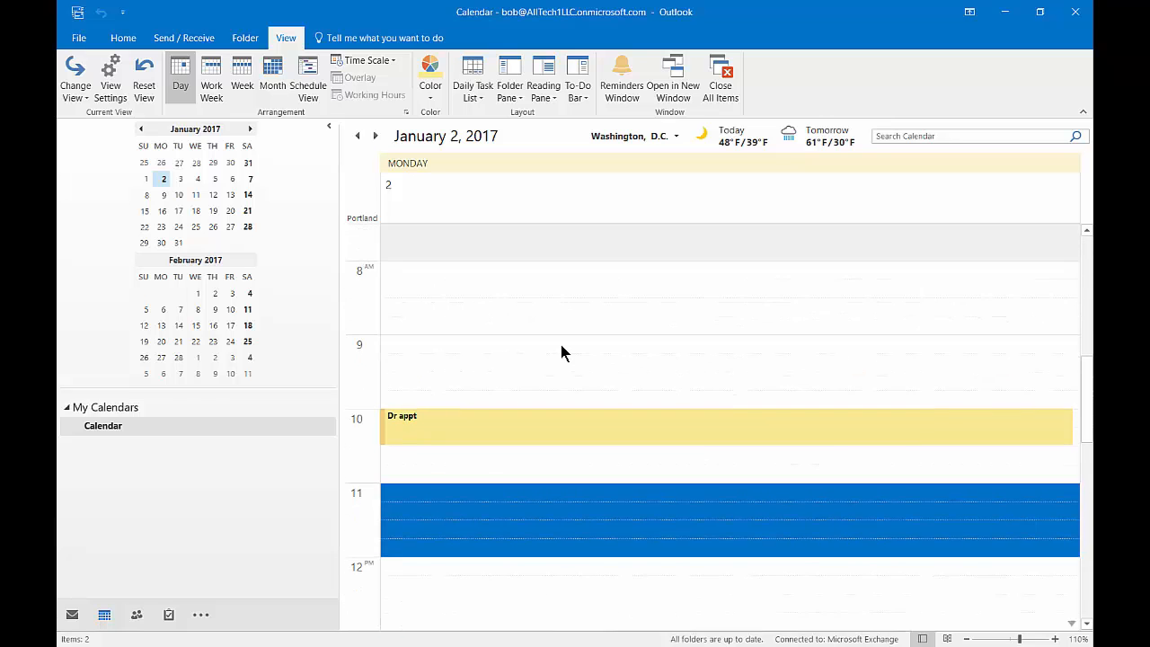
{"action": "scroll", "scroll_direction": "down", "scroll_amount": 3}
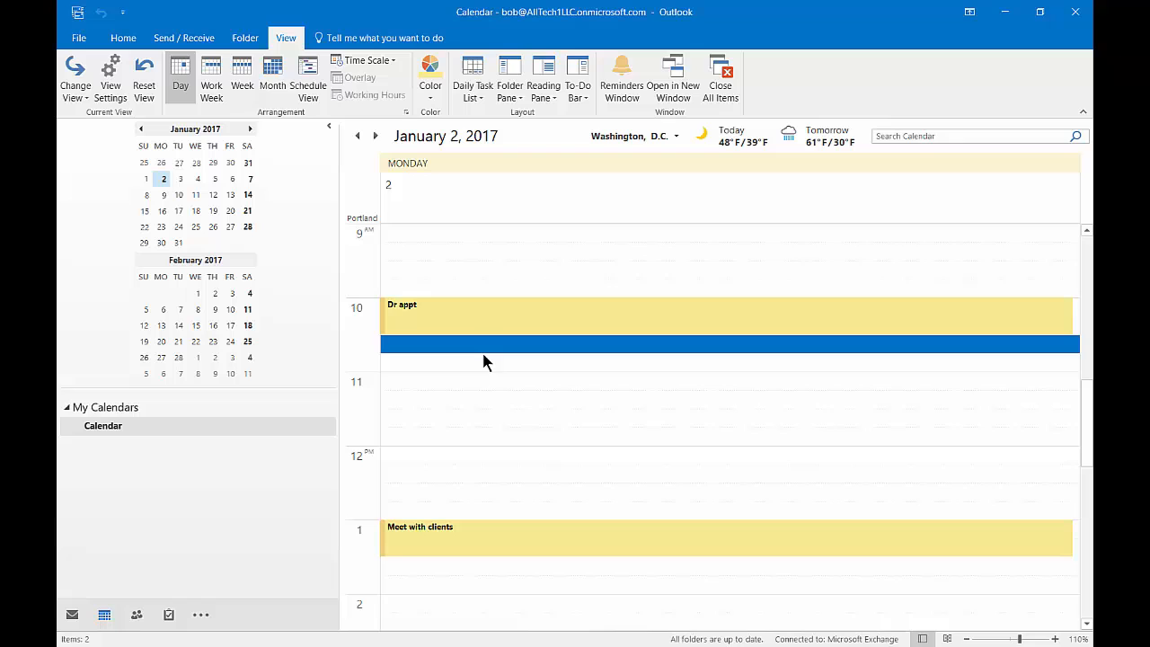
{"action": "mouse_move", "coordinate": [422, 314]}
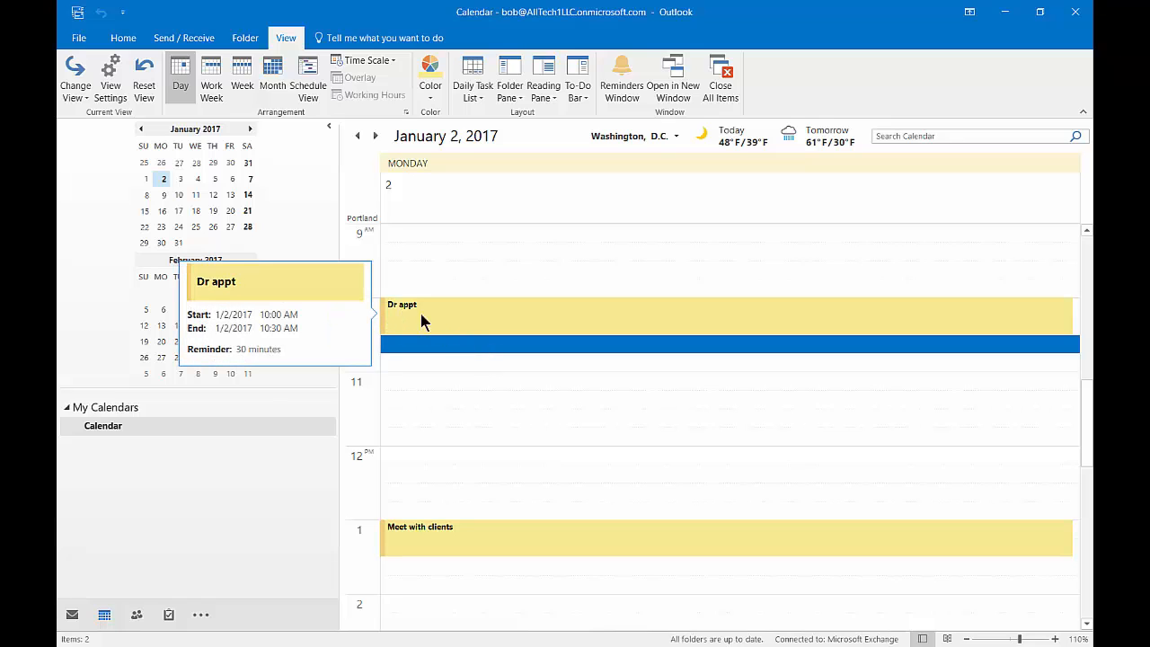
{"action": "mouse_move", "coordinate": [477, 359]}
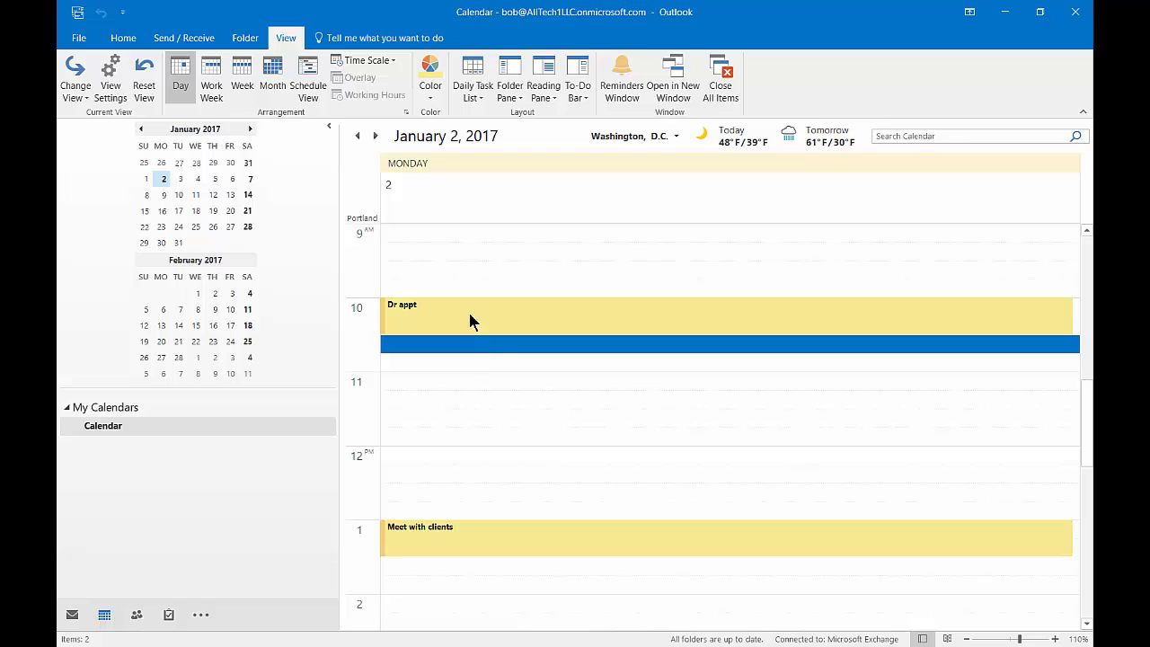
Step: Set the time scale to 5 Minutes - Most Space for Details, viewing 10 AM
{"action": "left_click", "coordinate": [364, 60]}
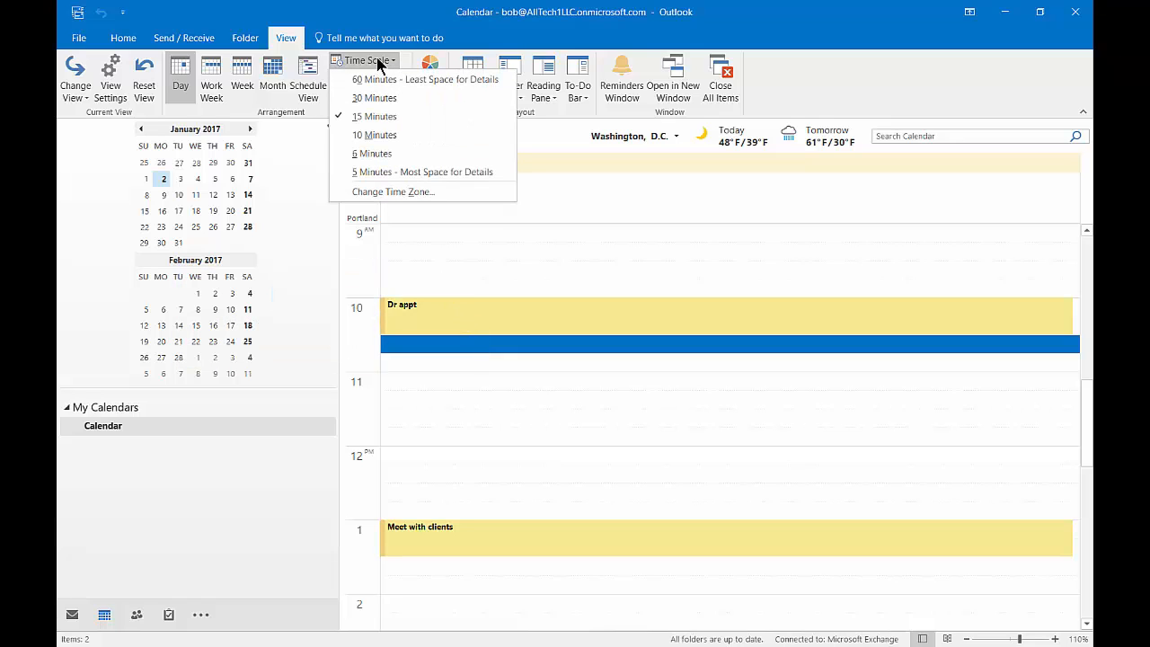
{"action": "mouse_move", "coordinate": [423, 171]}
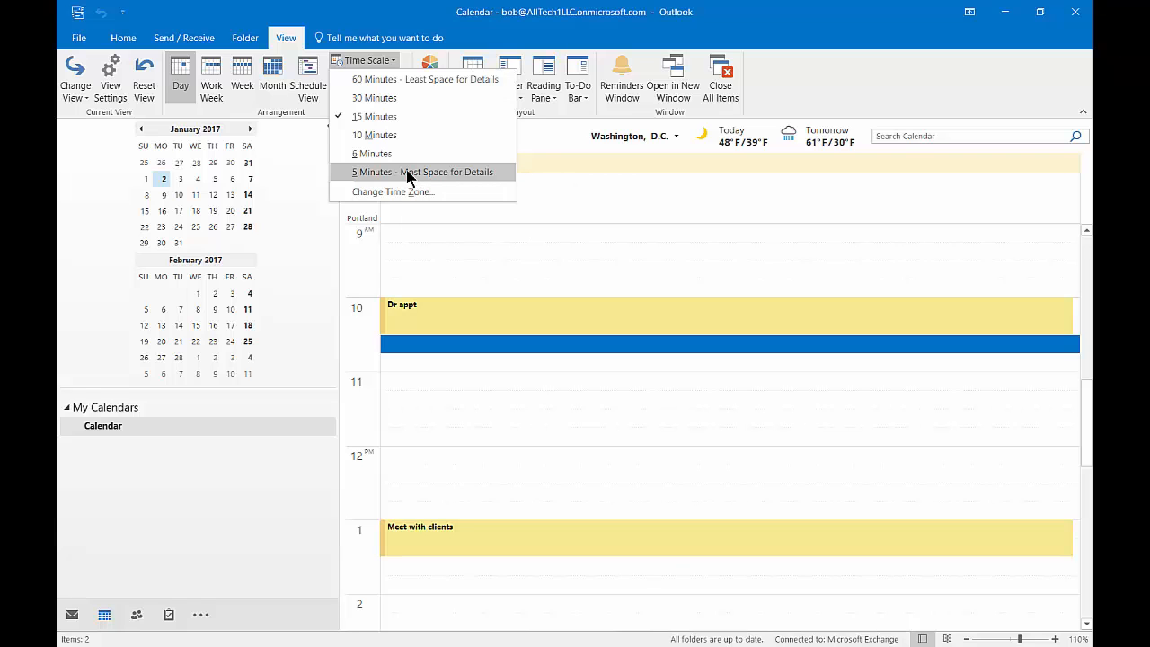
{"action": "left_click", "coordinate": [420, 172]}
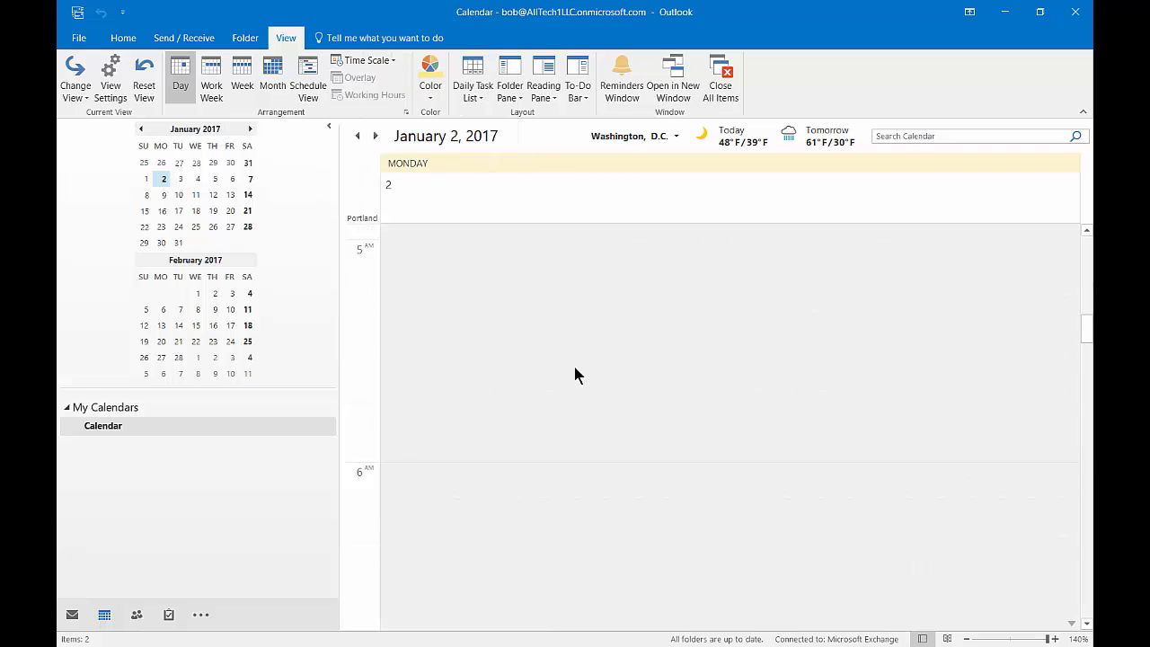
{"action": "scroll", "scroll_direction": "down", "scroll_amount": 3}
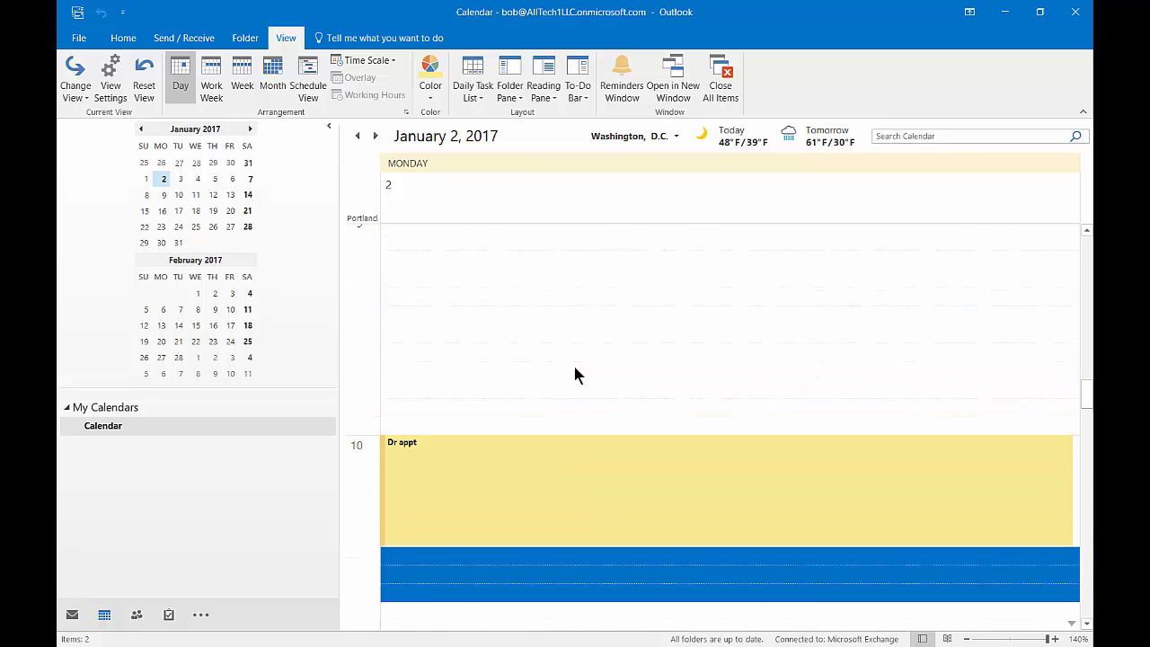
{"action": "left_click", "coordinate": [364, 60]}
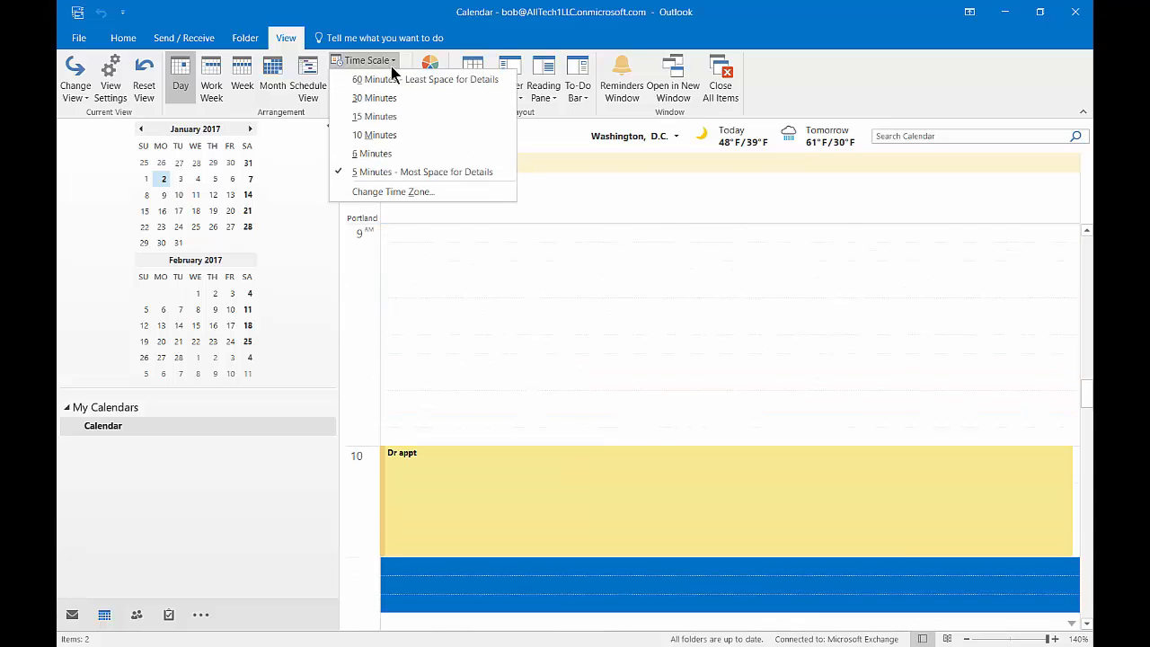
{"action": "mouse_move", "coordinate": [392, 191]}
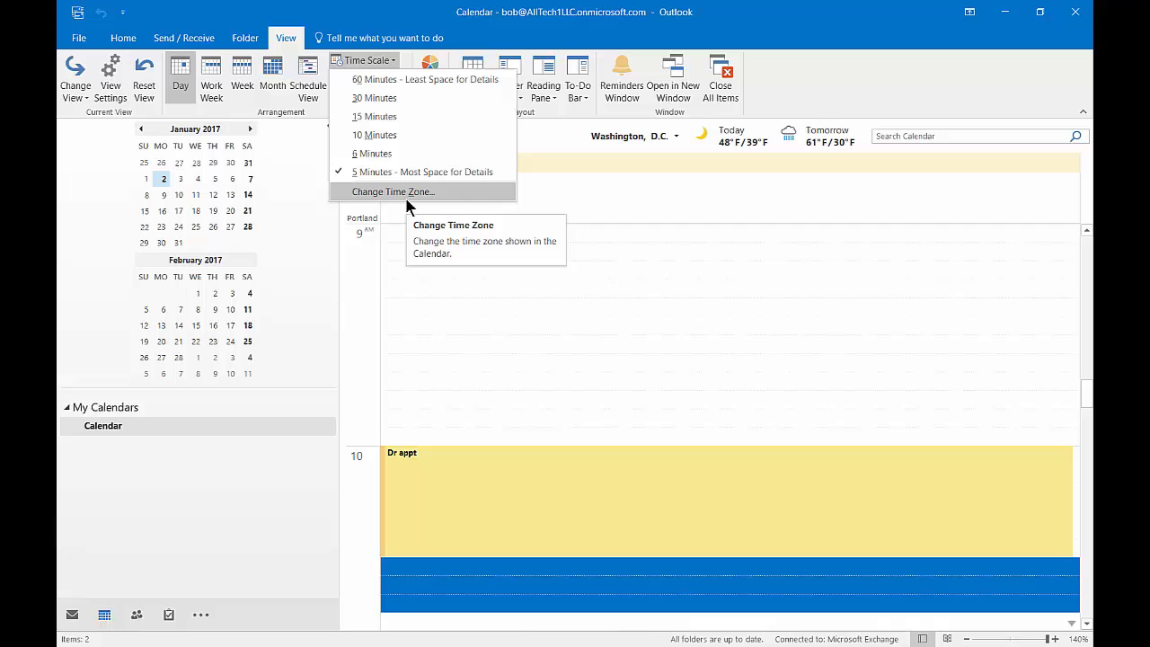